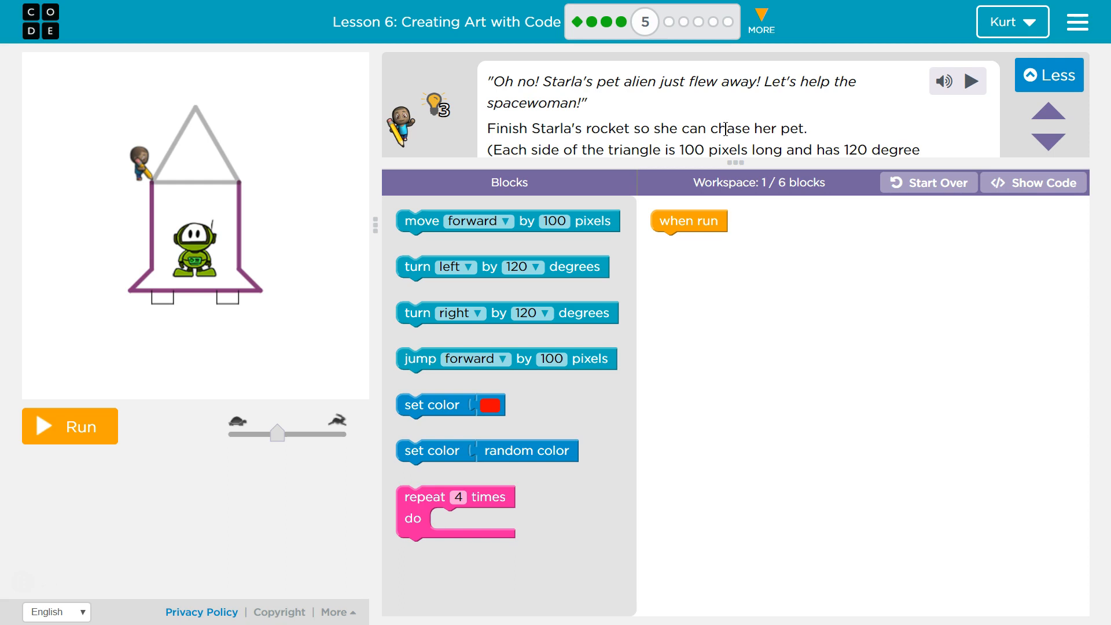
mouse_move(654, 122)
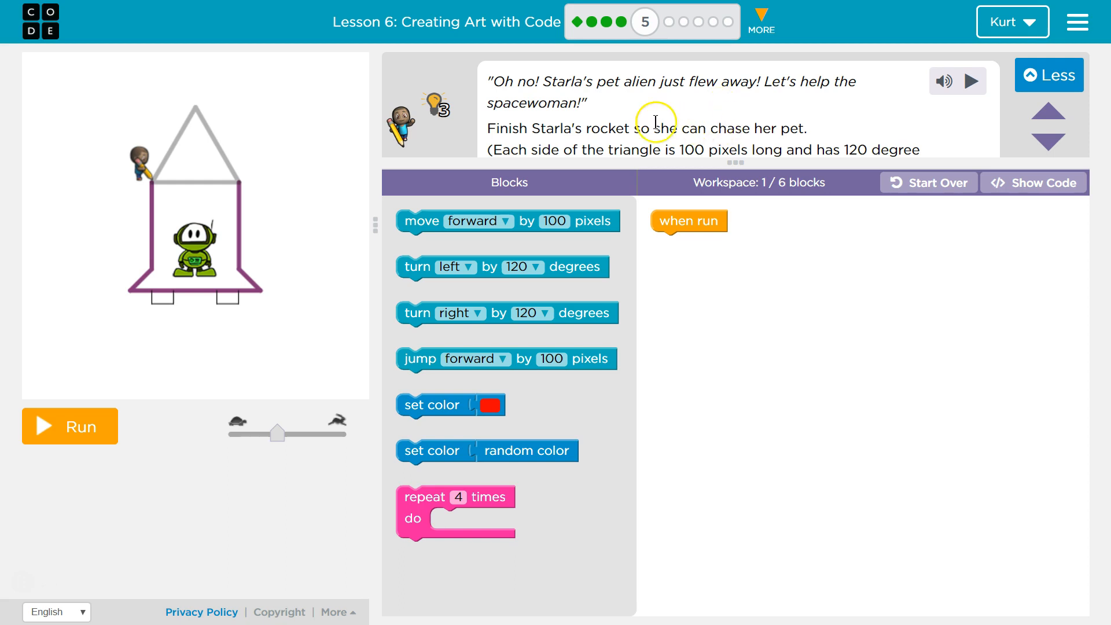
mouse_move(611, 122)
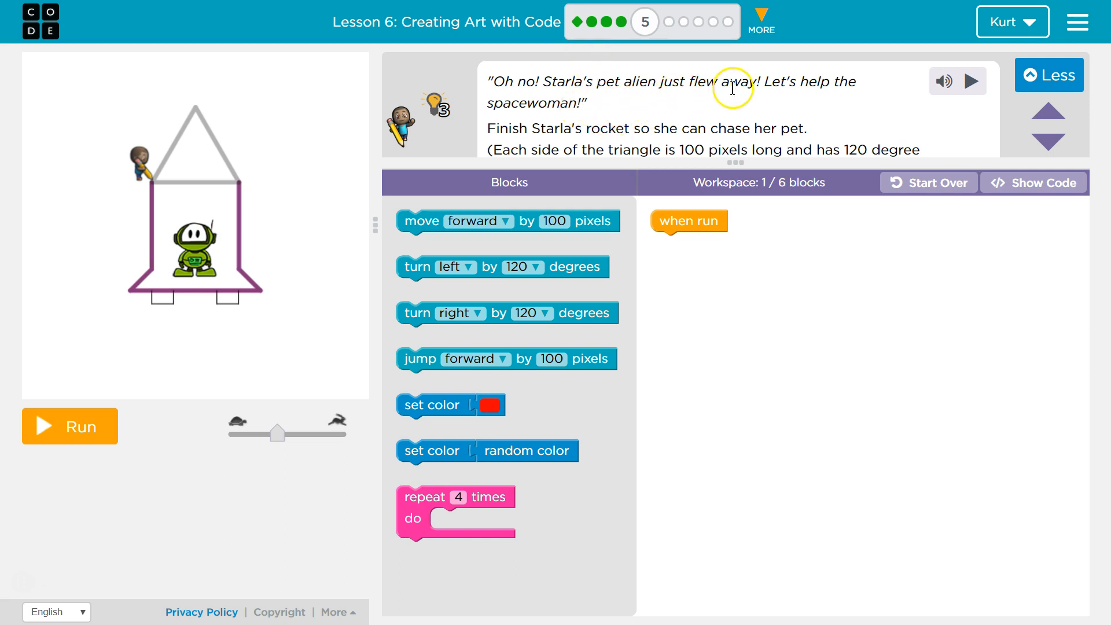
mouse_move(843, 83)
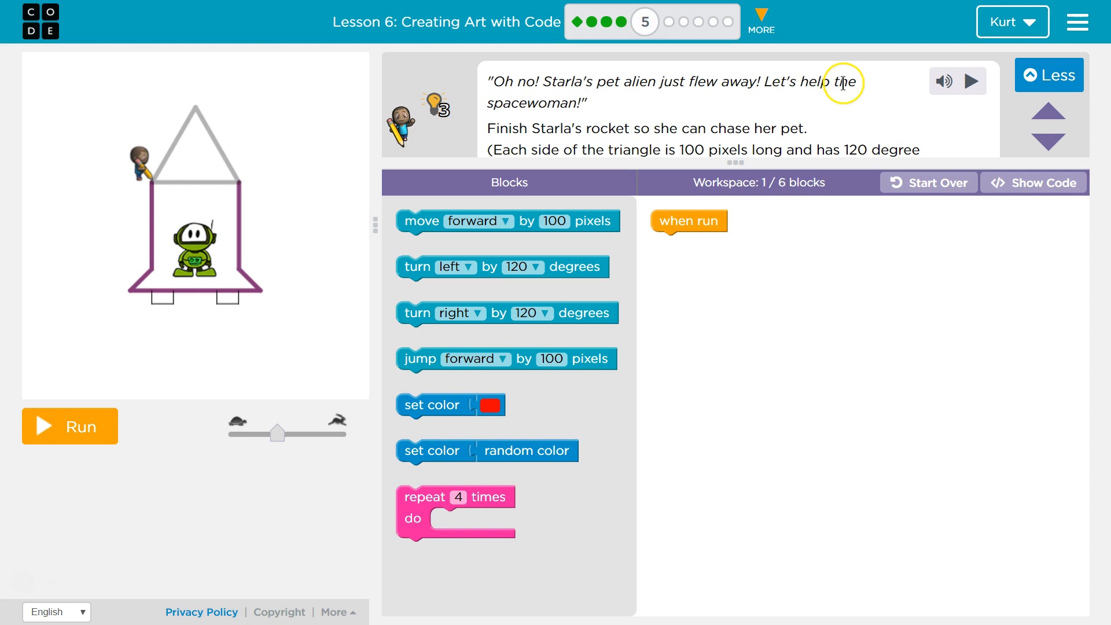
mouse_move(533, 120)
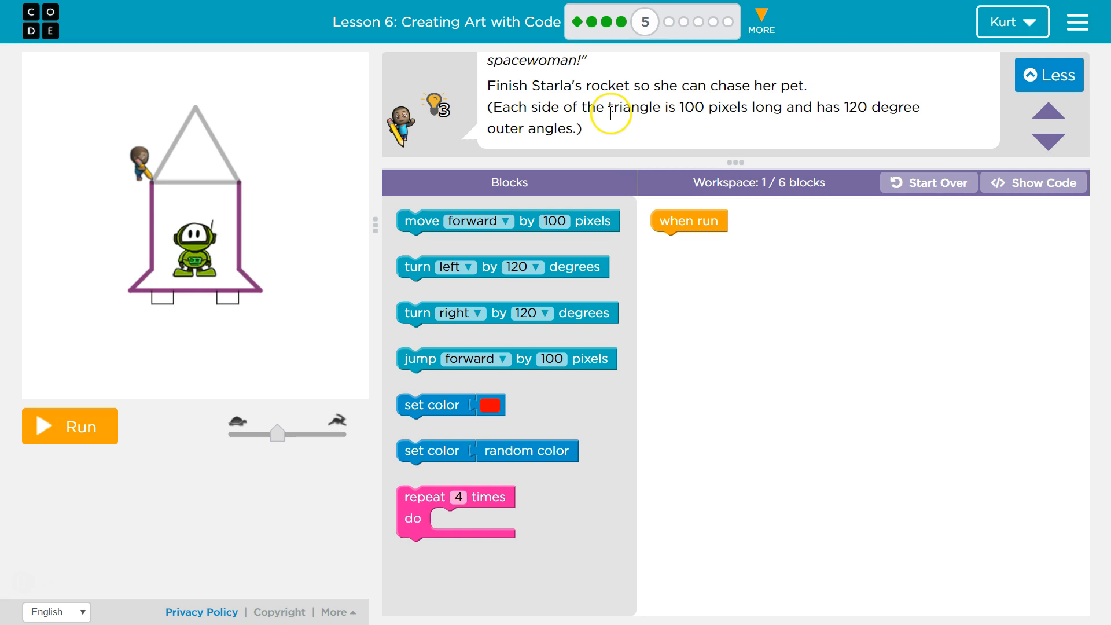
mouse_move(806, 110)
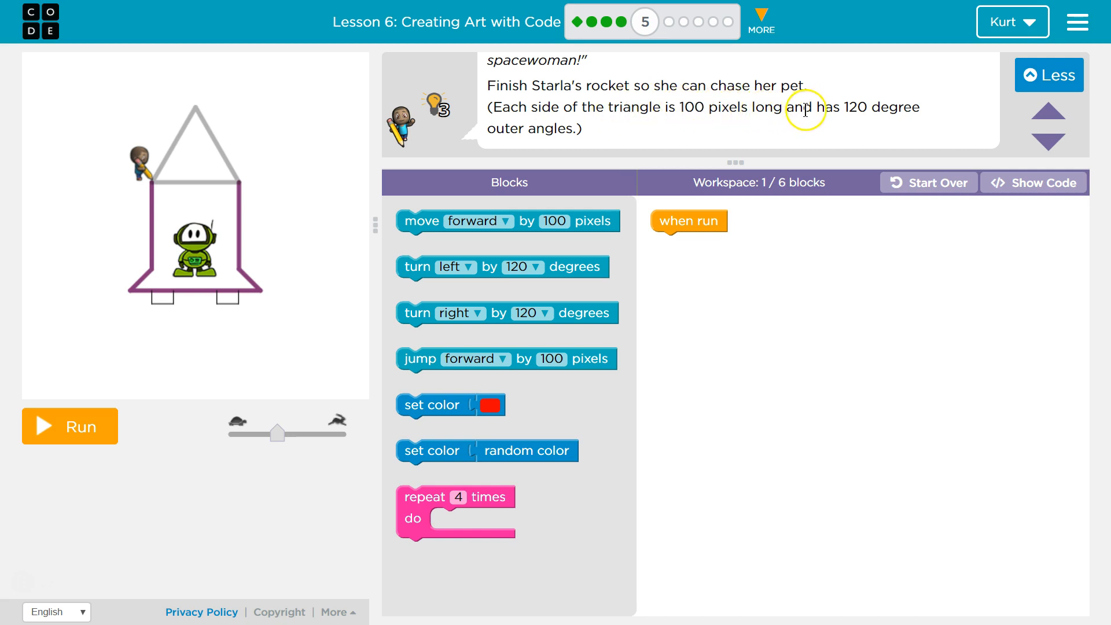
mouse_move(722, 108)
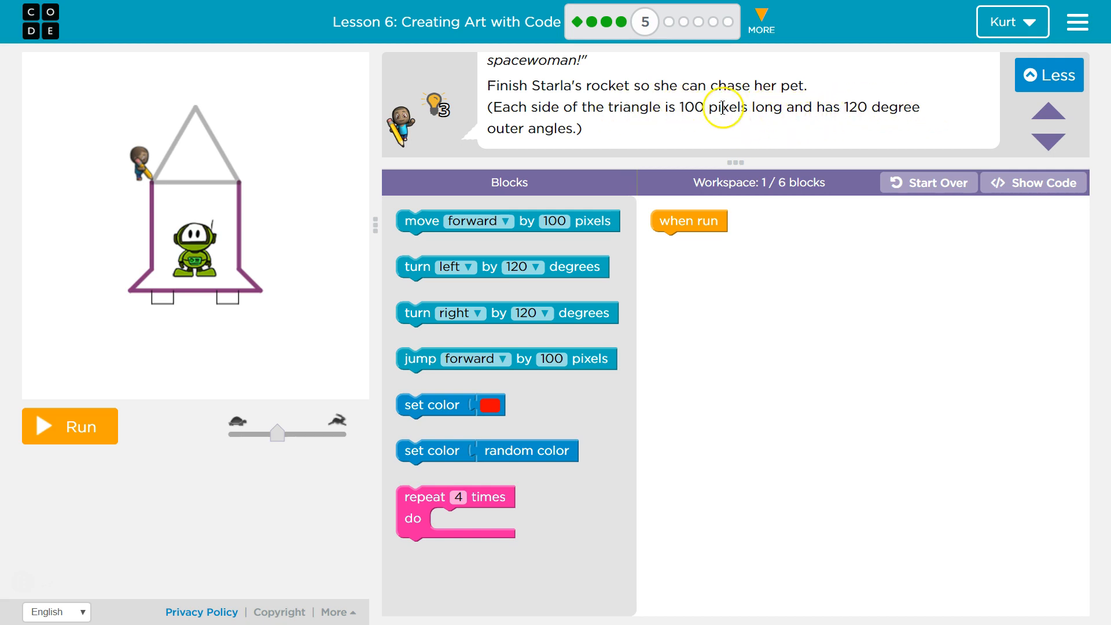
mouse_move(574, 312)
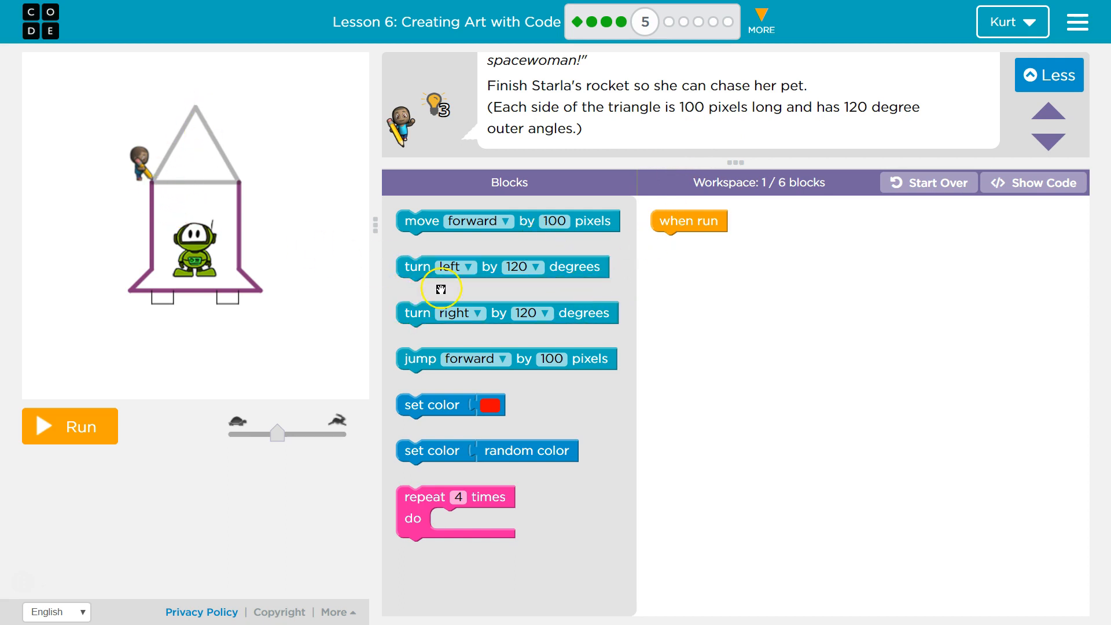
mouse_move(527, 221)
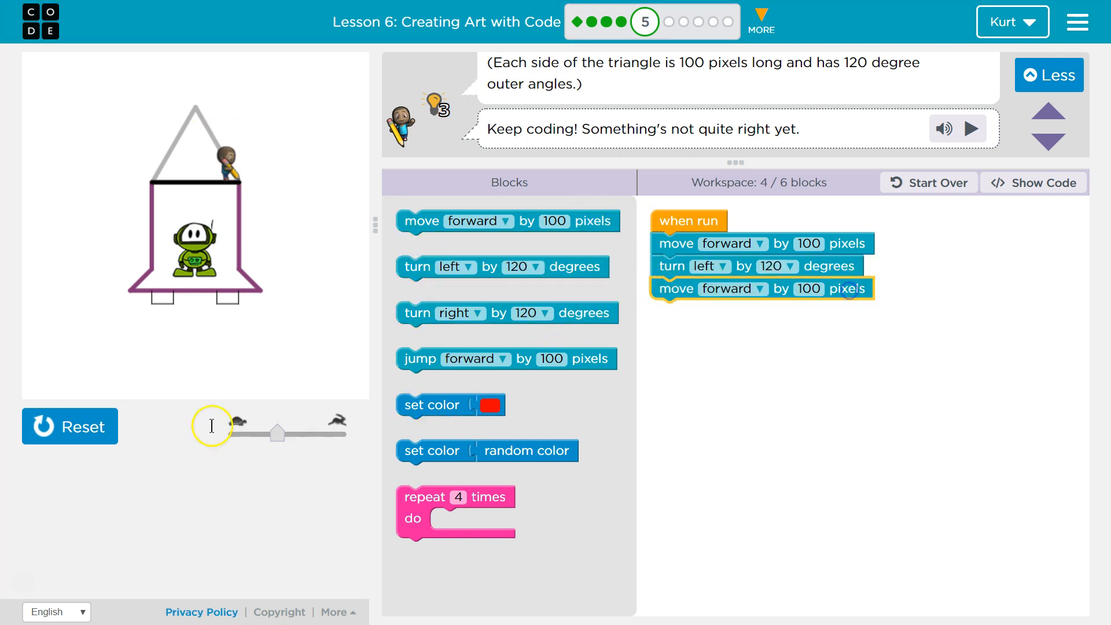
- Run the 100-pixel move and 120-degree left-turn program until the triangle draws, then dismiss the completion message
click(70, 426)
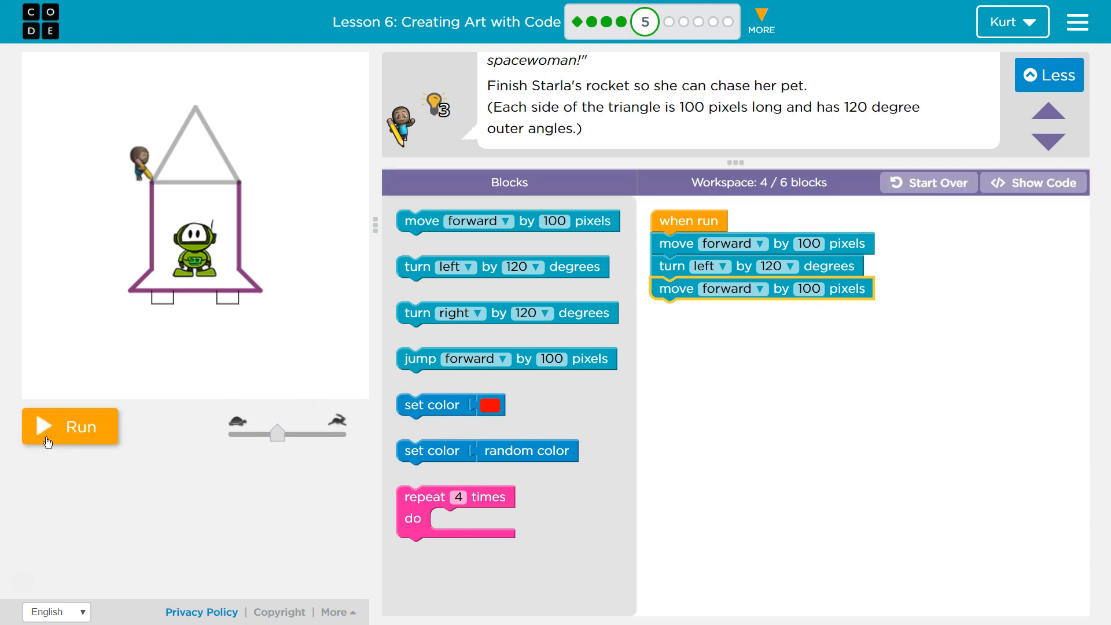
click(69, 425)
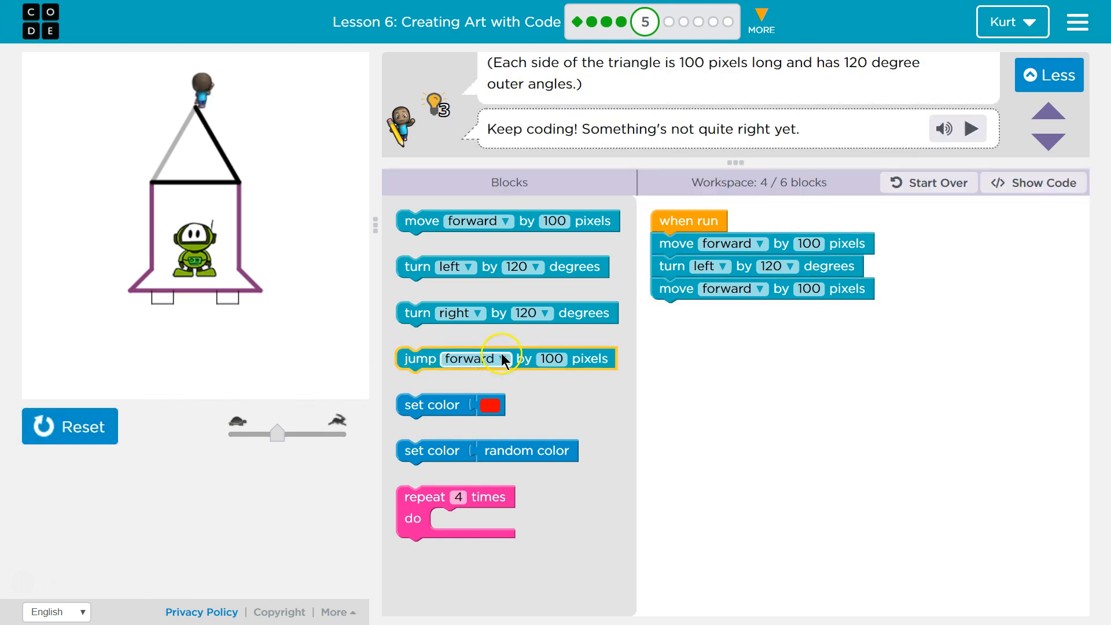
mouse_move(492, 313)
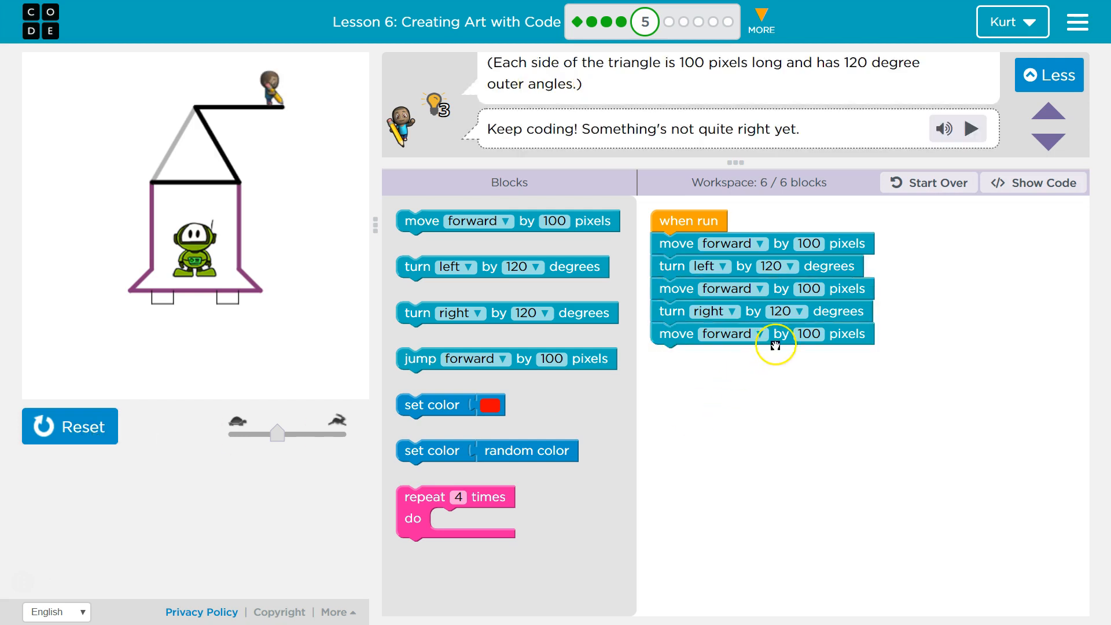
mouse_move(776, 334)
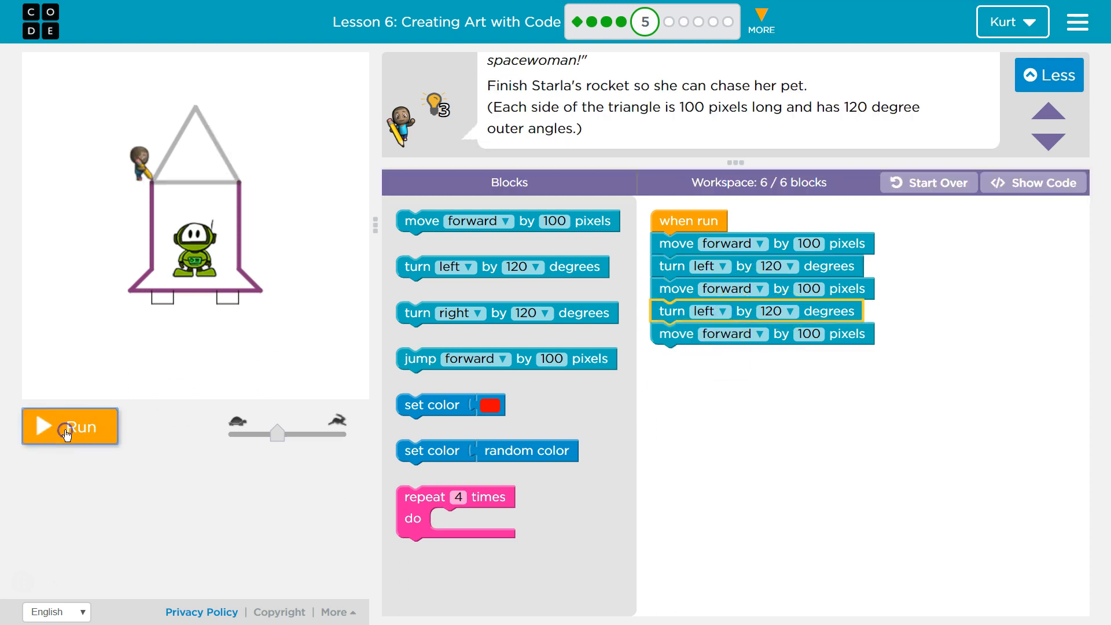
click(70, 426)
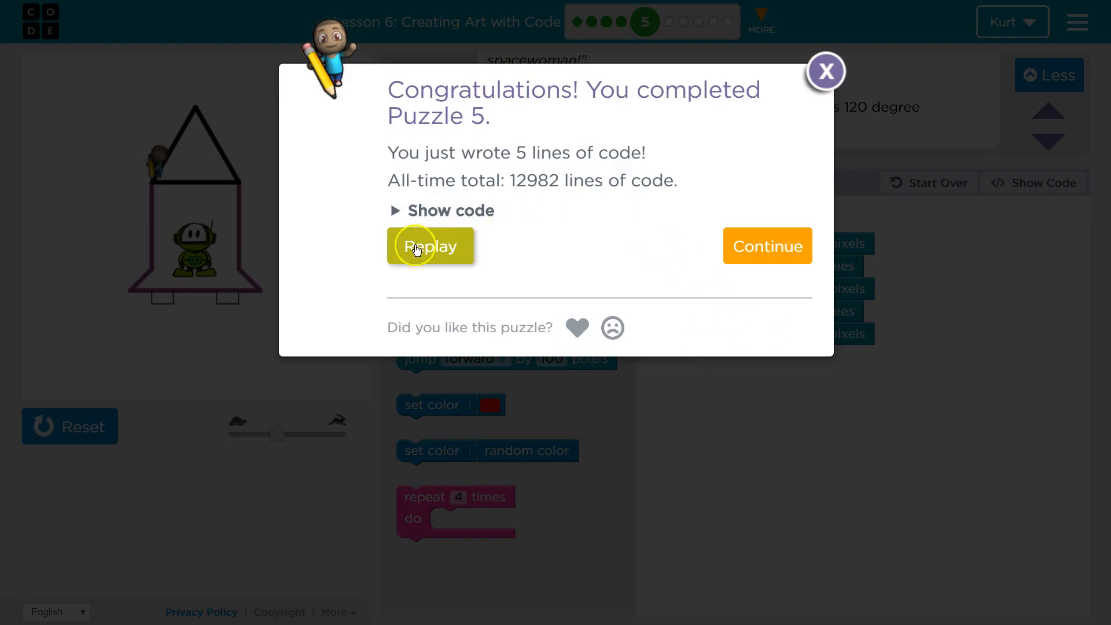
click(825, 72)
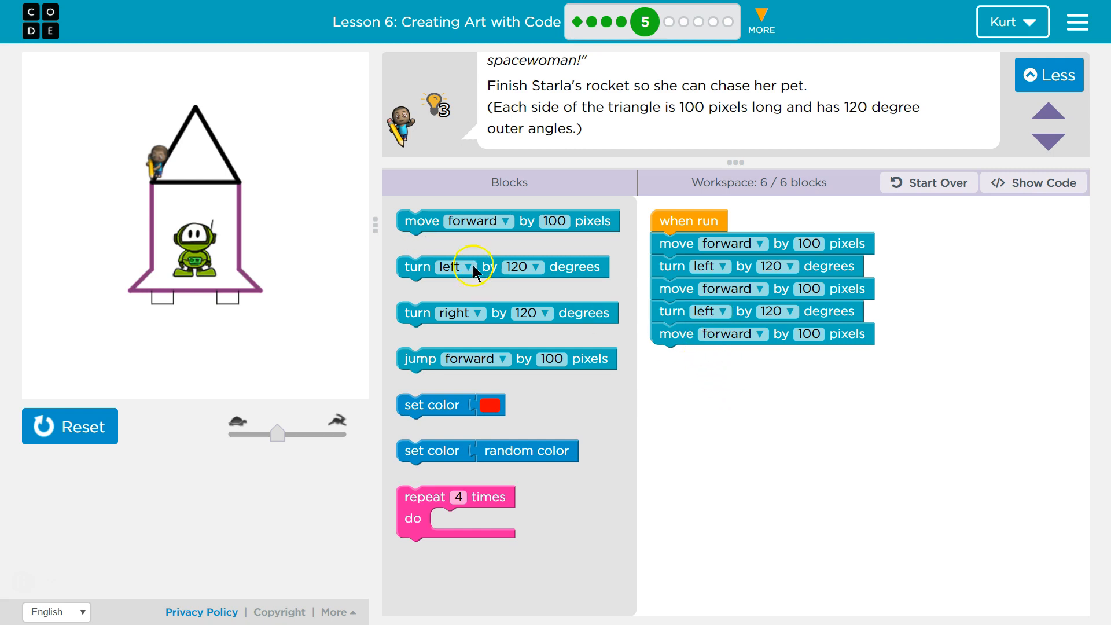
mouse_move(744, 268)
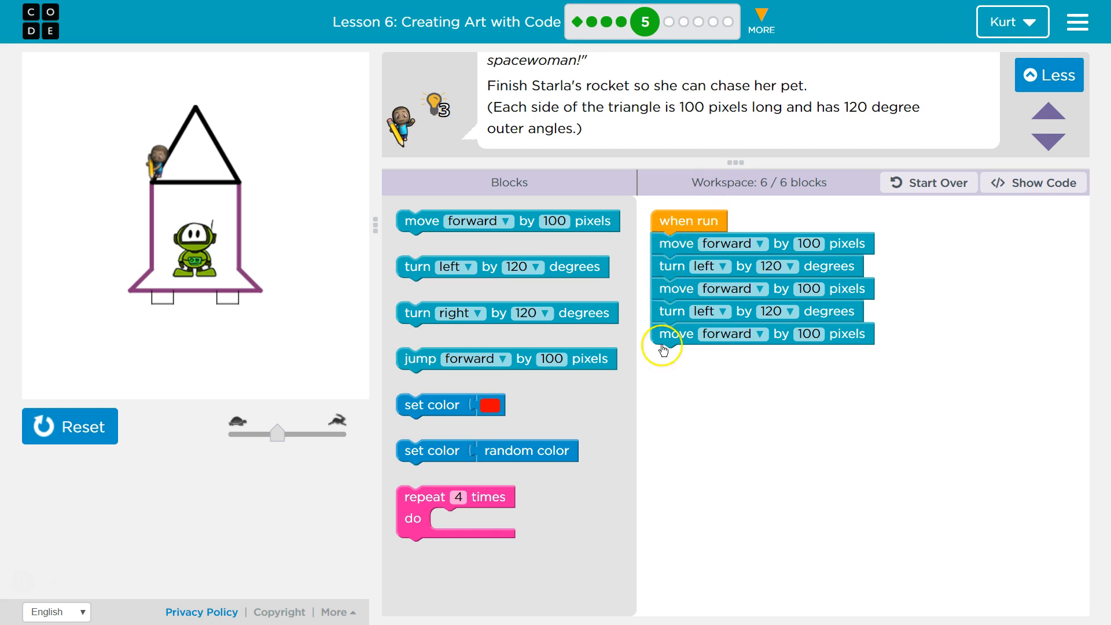
mouse_move(659, 334)
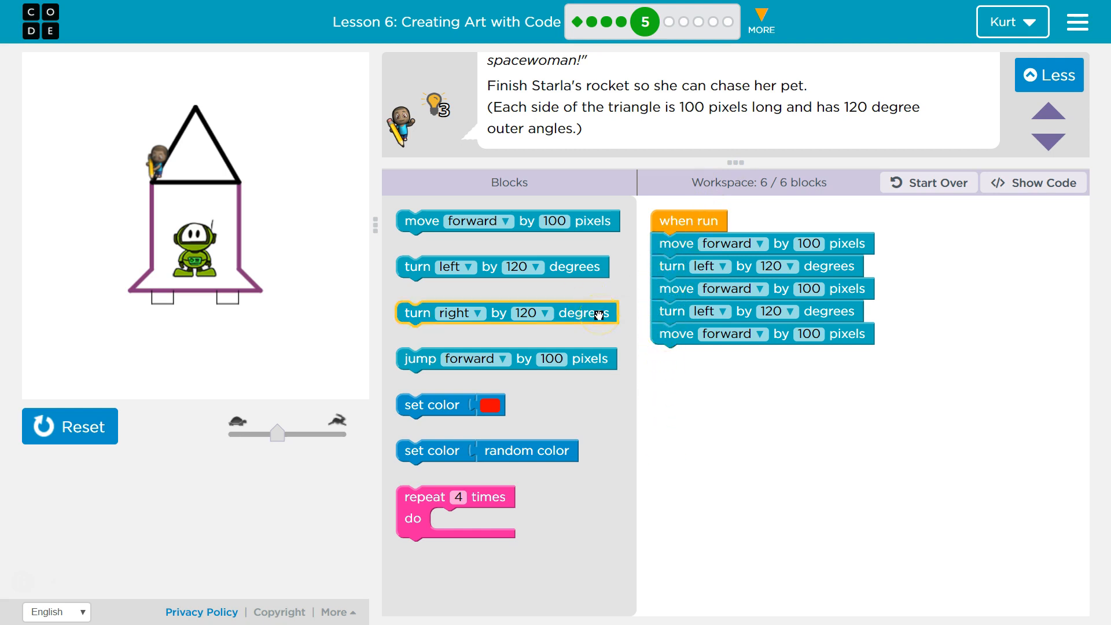
mouse_move(684, 423)
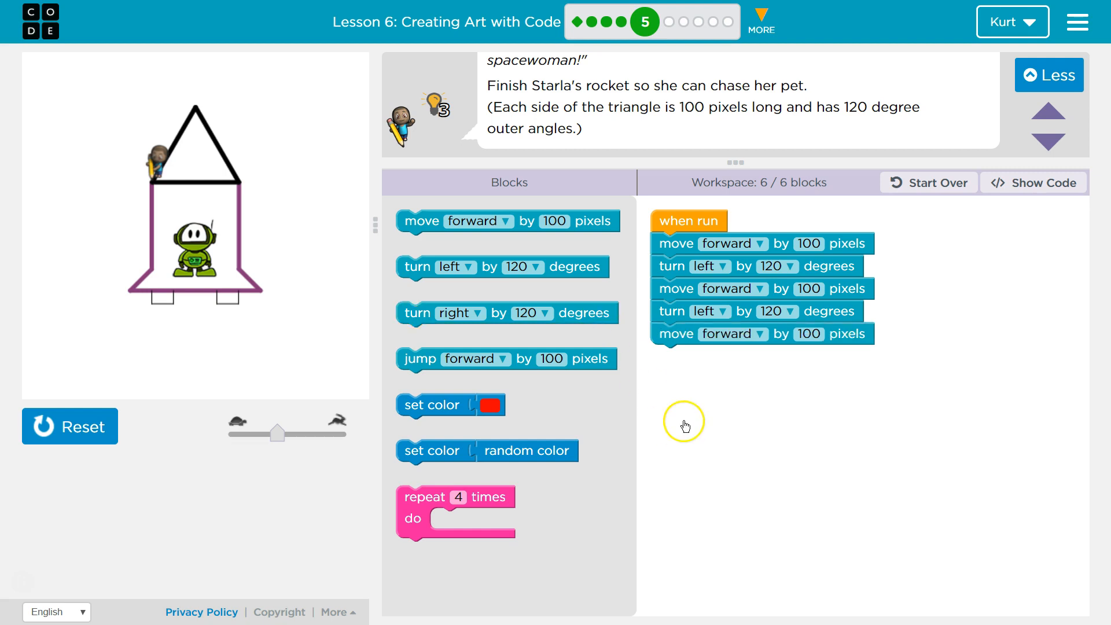
mouse_move(685, 426)
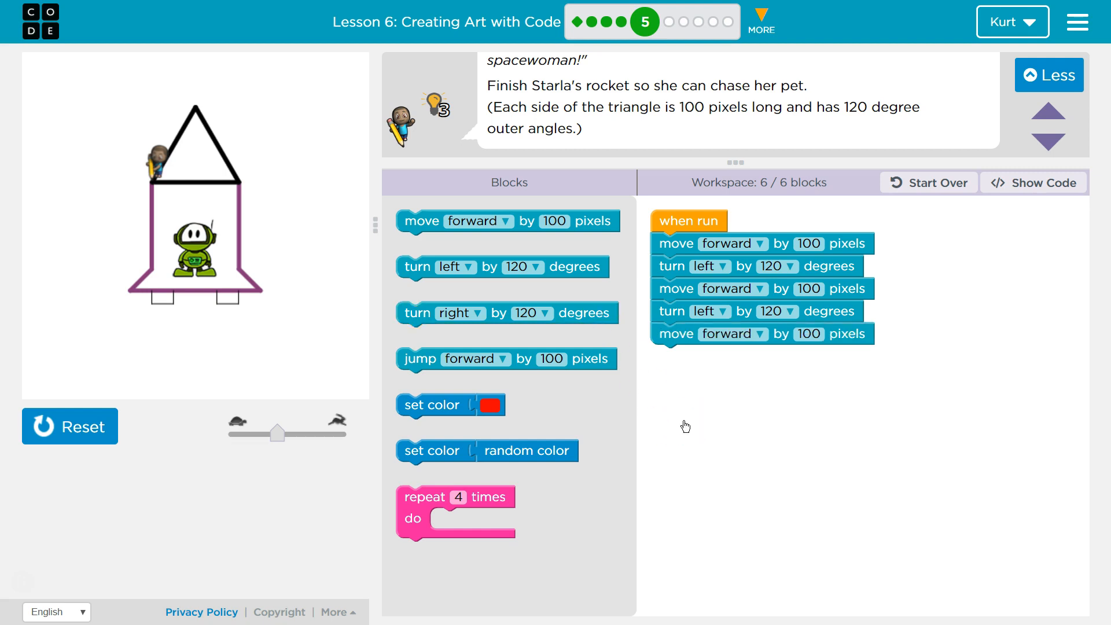
mouse_move(572, 403)
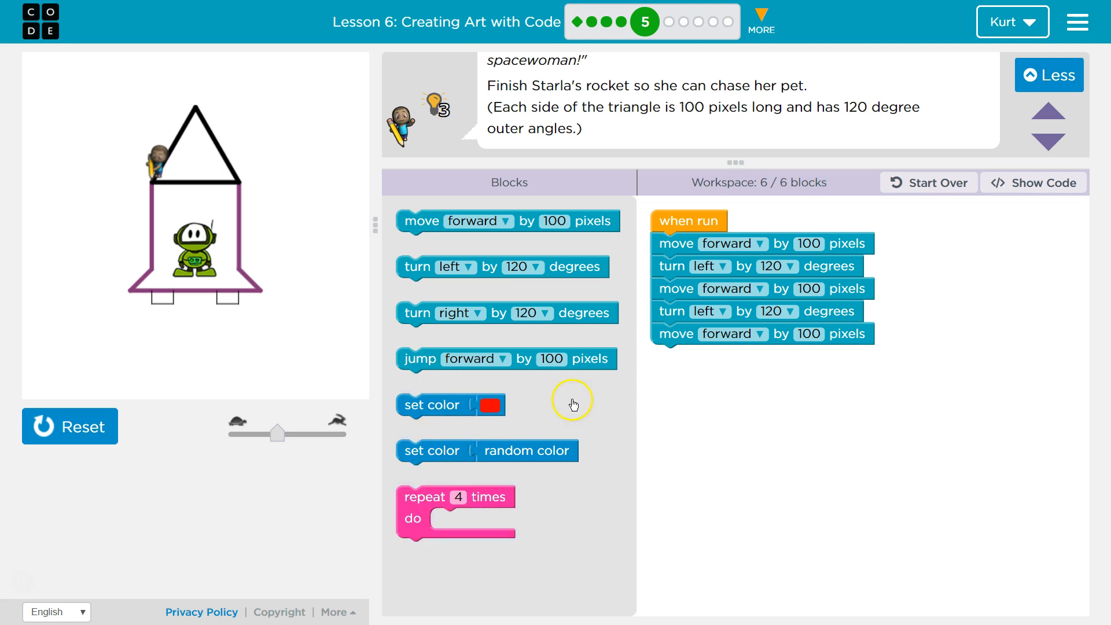
mouse_move(502, 266)
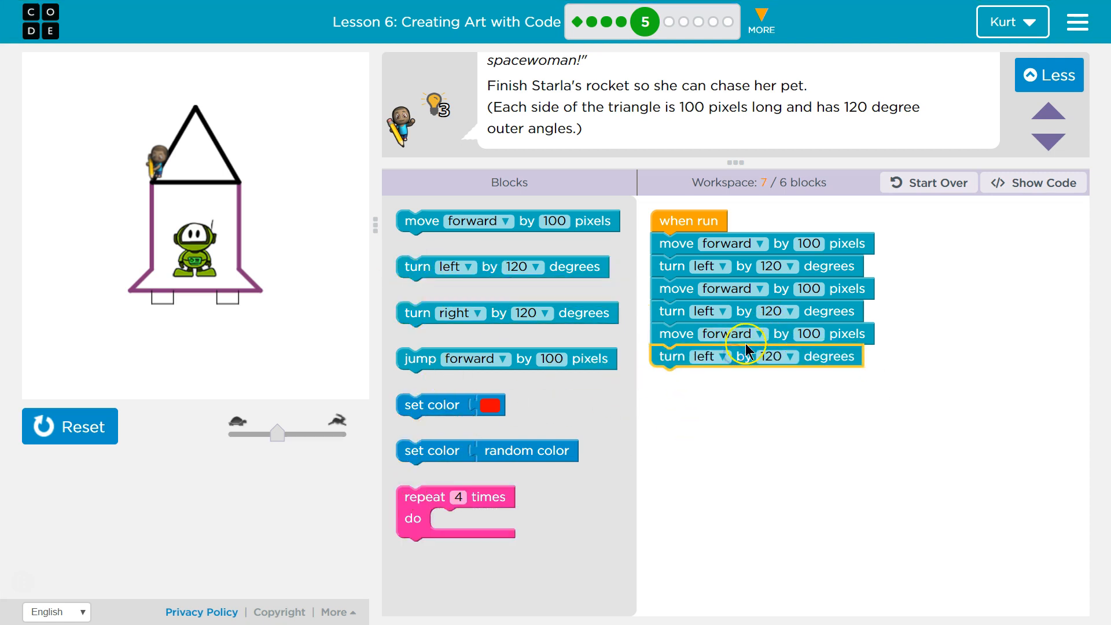
mouse_move(314, 288)
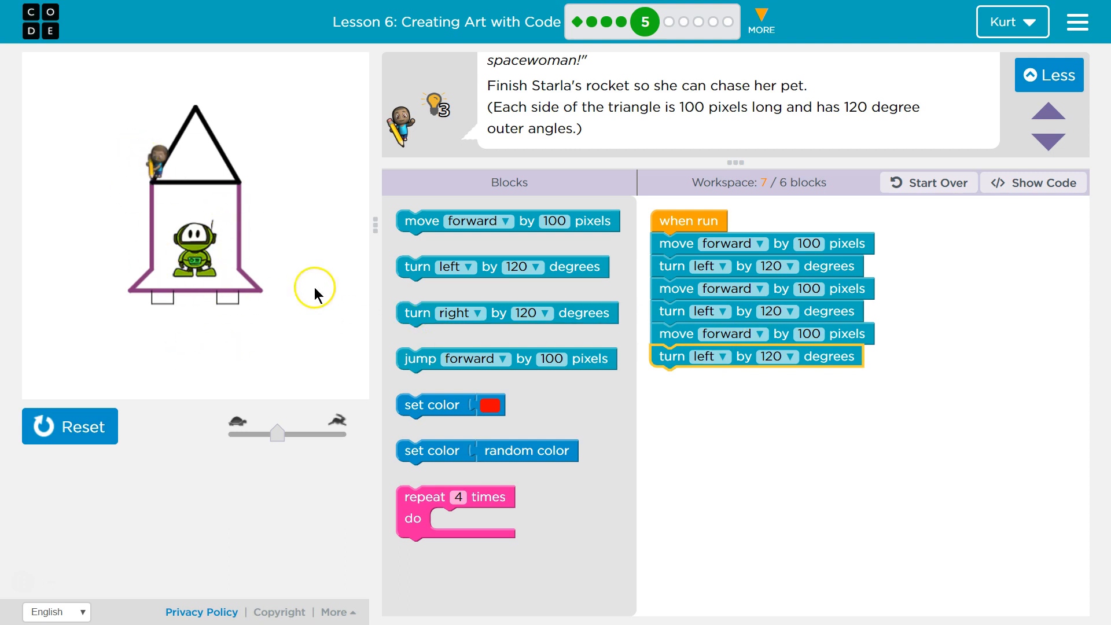
mouse_move(655, 340)
text(3)
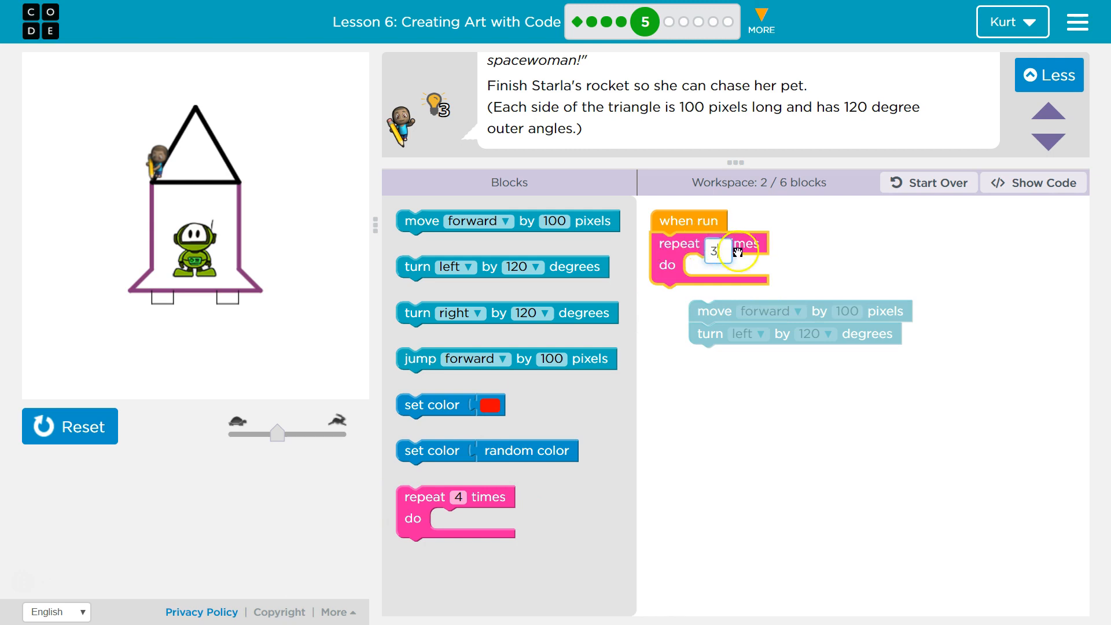
- Place move forward 100 and turn left 120 inside the repeat 3 loop and run it
drag(748, 310, 747, 266)
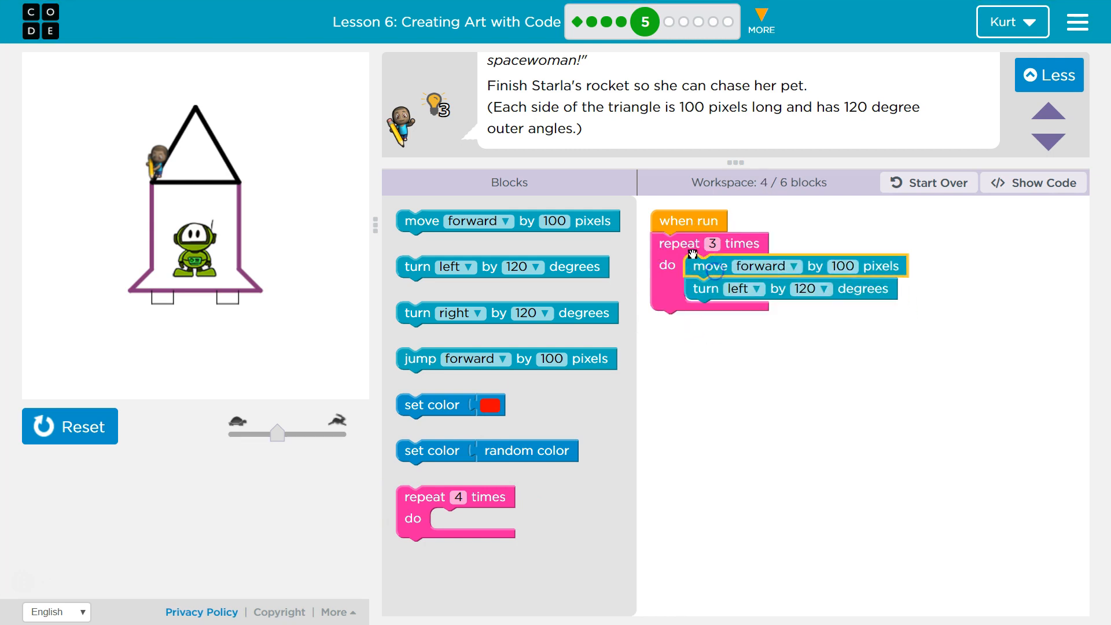
mouse_move(662, 288)
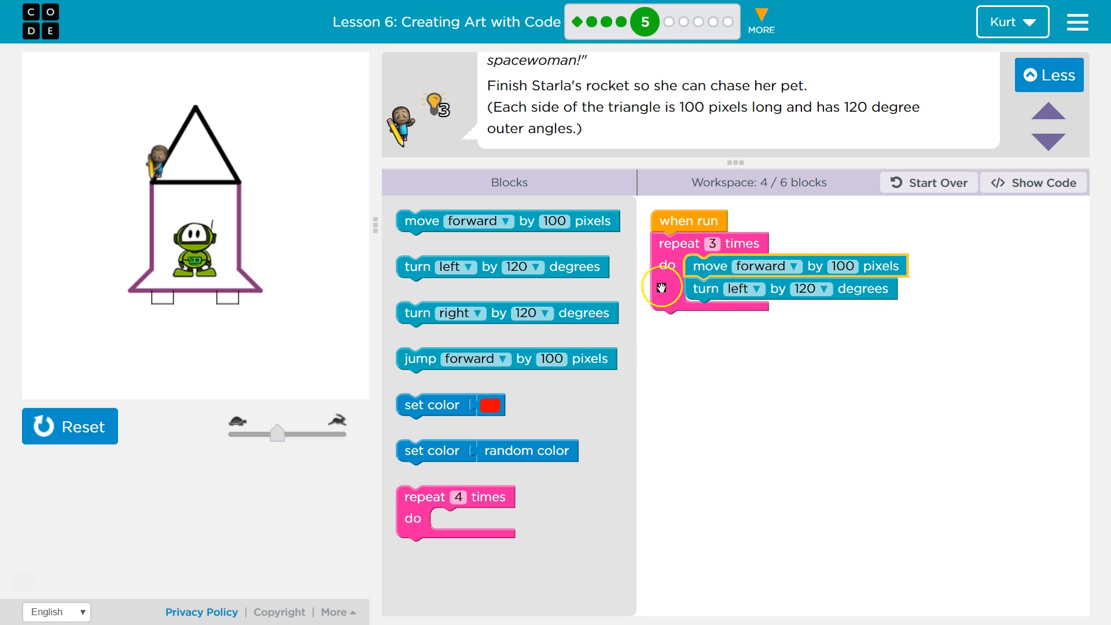
mouse_move(751, 310)
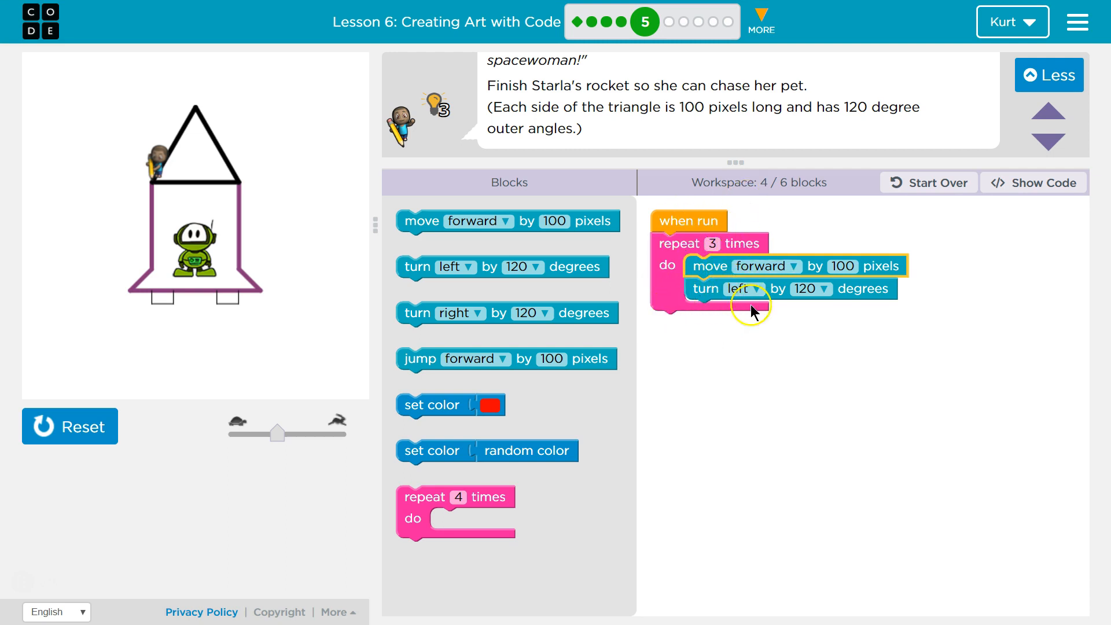
click(70, 425)
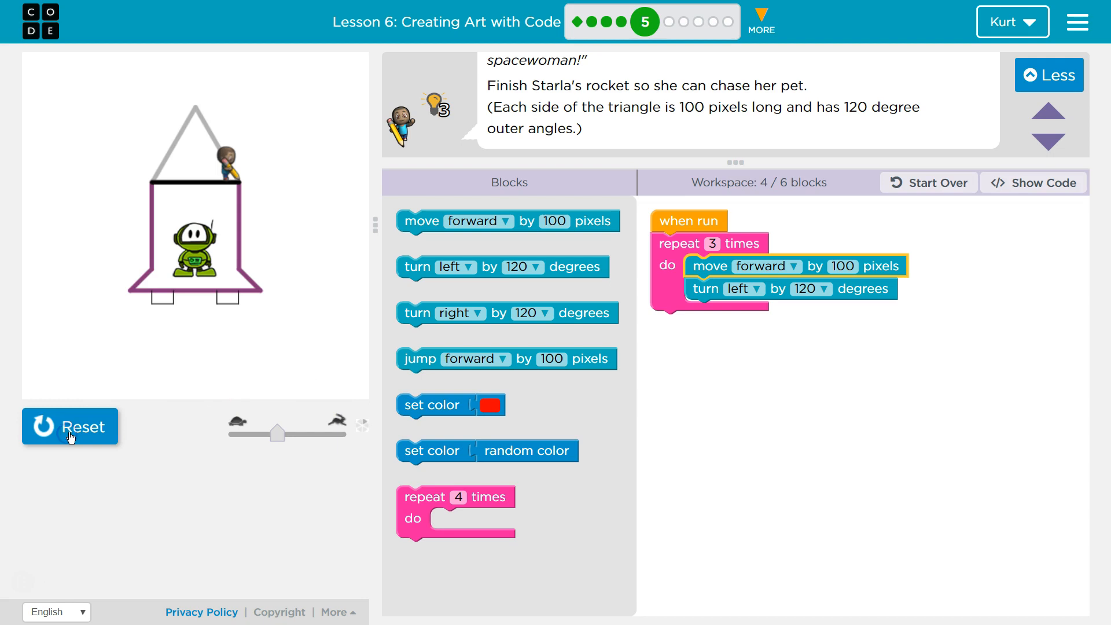
click(70, 426)
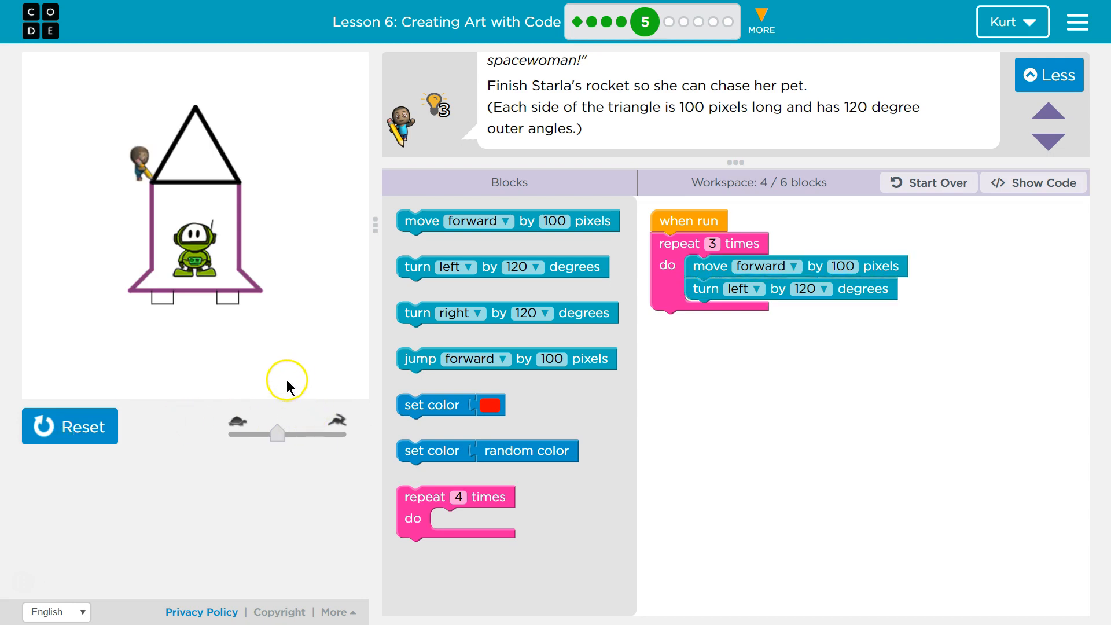
mouse_move(824, 452)
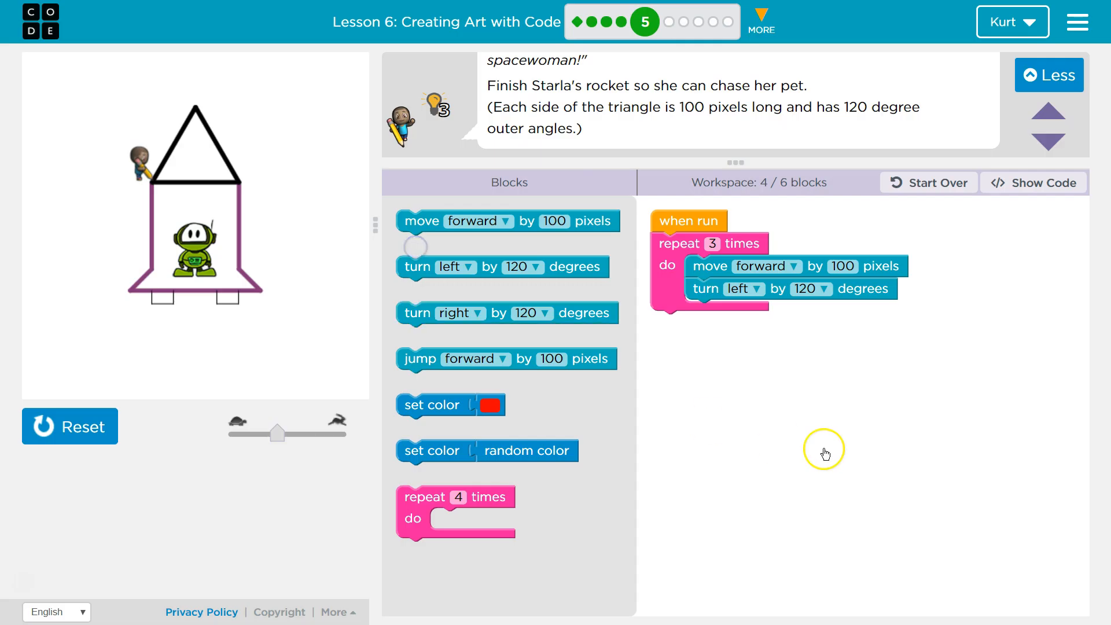